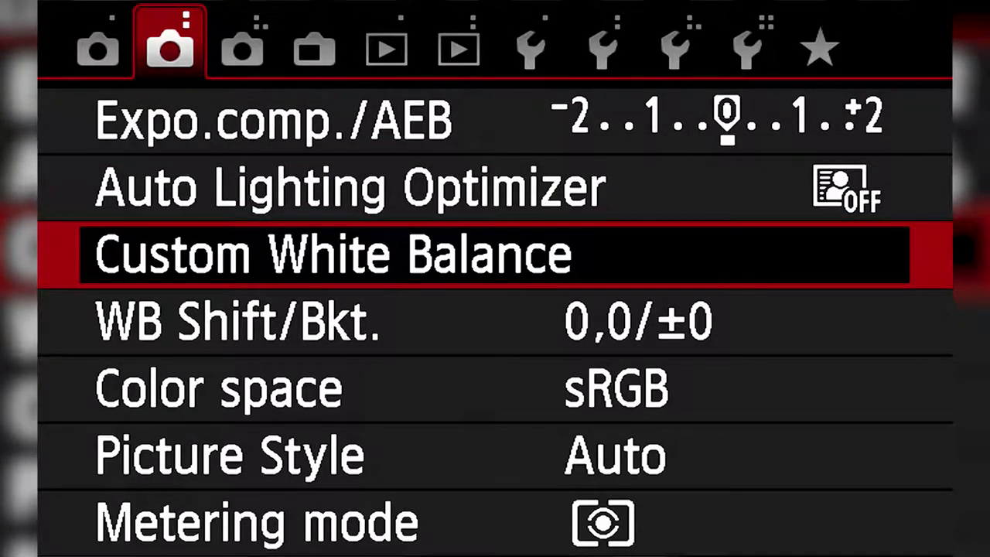
Step: Start Custom White Balance and pick the white-paper photo as the reference image
left_click(333, 254)
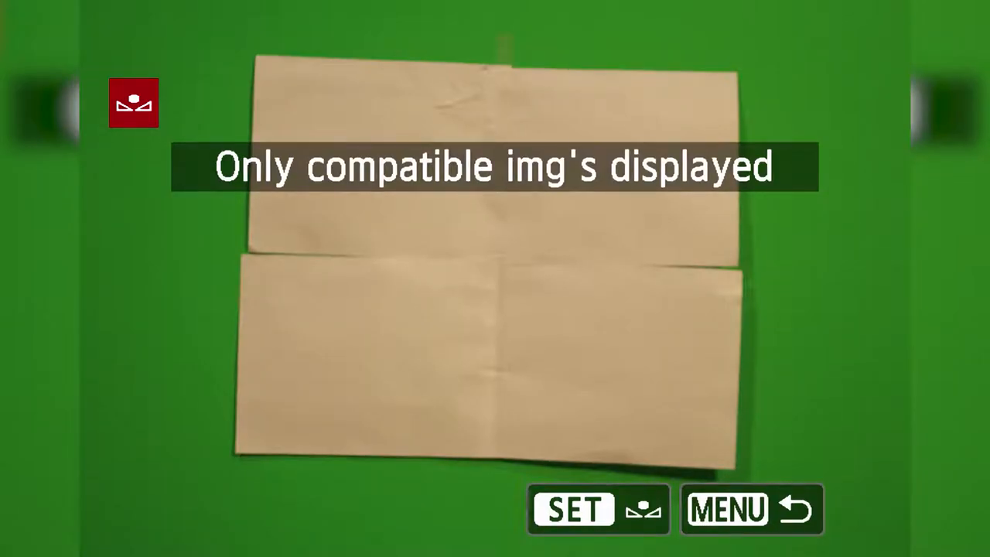
left_click(134, 105)
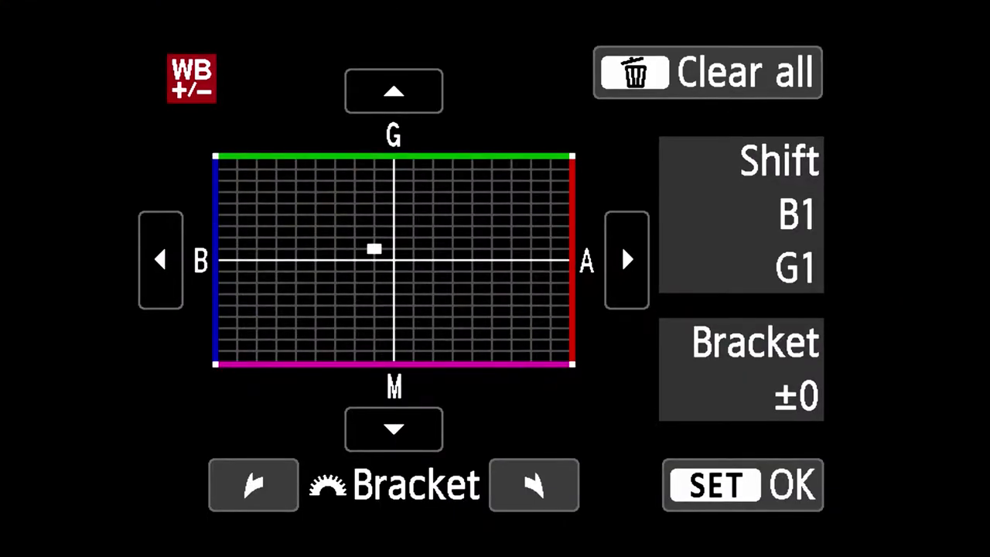
Step: Move the WB Shift grid marker further toward blue and green, to B2, G3
left_click(392, 91)
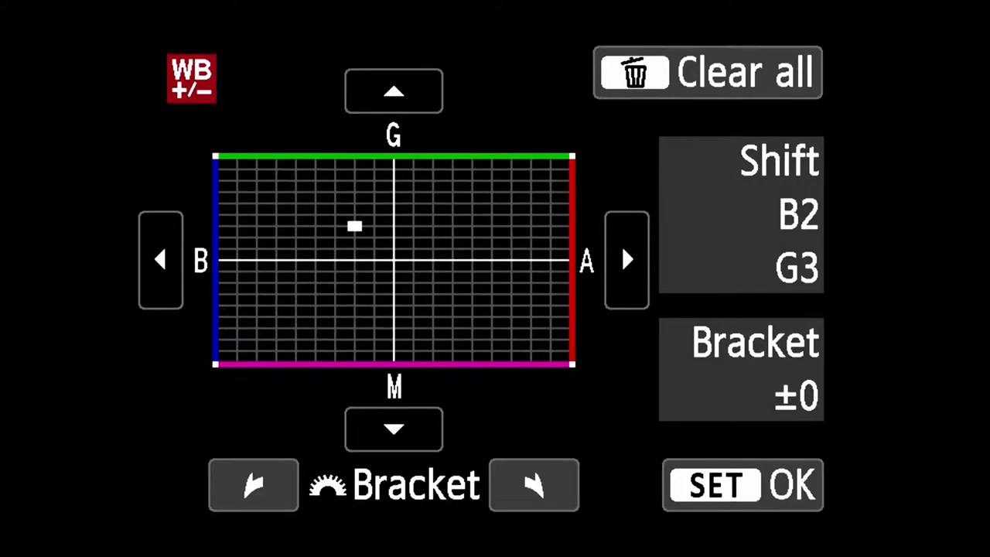